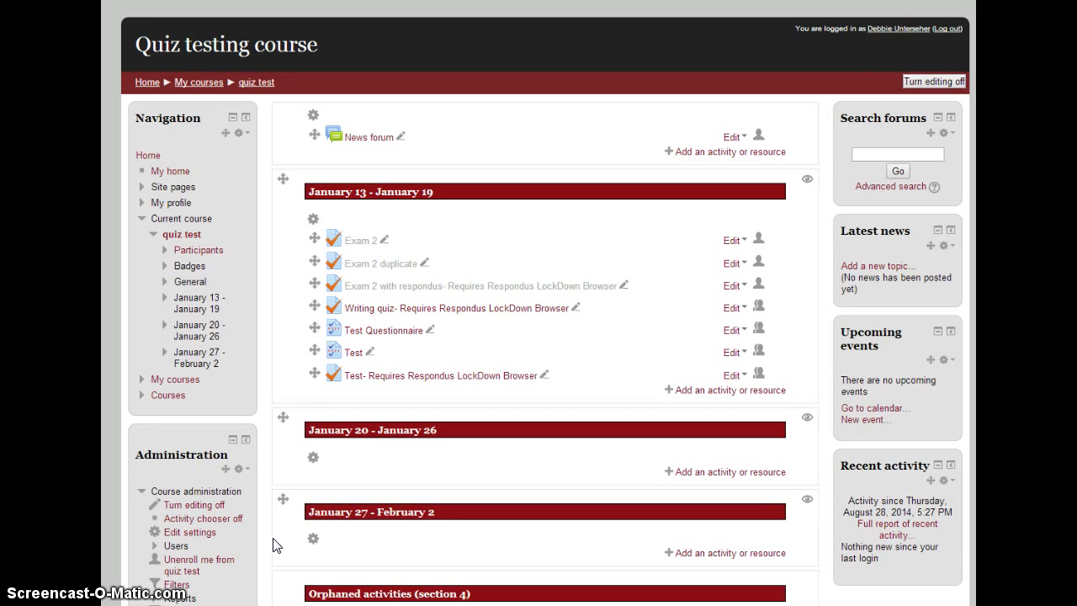
mouse_move(239, 148)
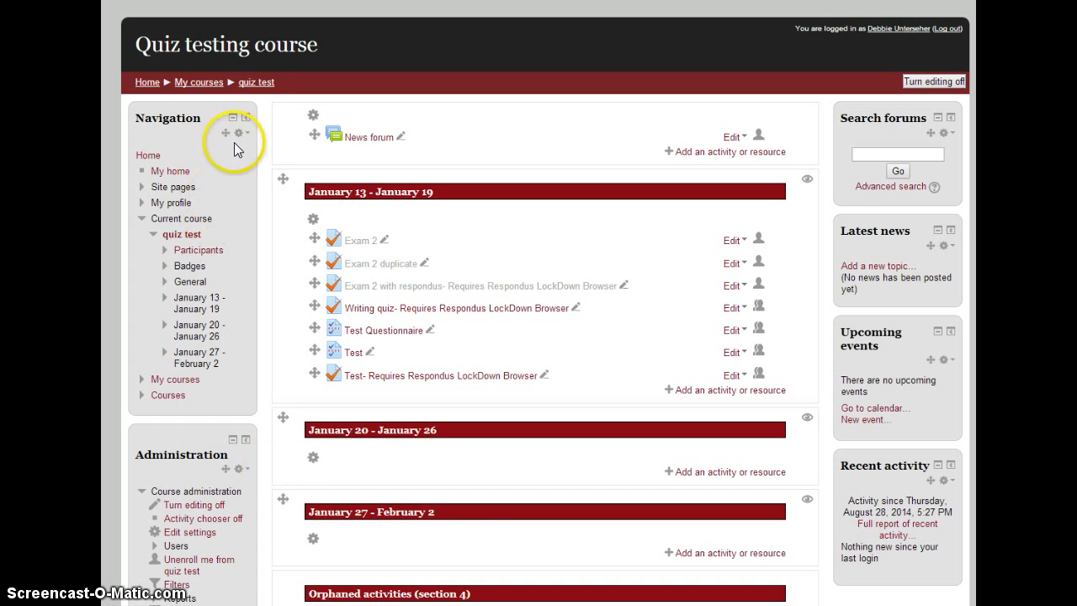
mouse_move(234, 118)
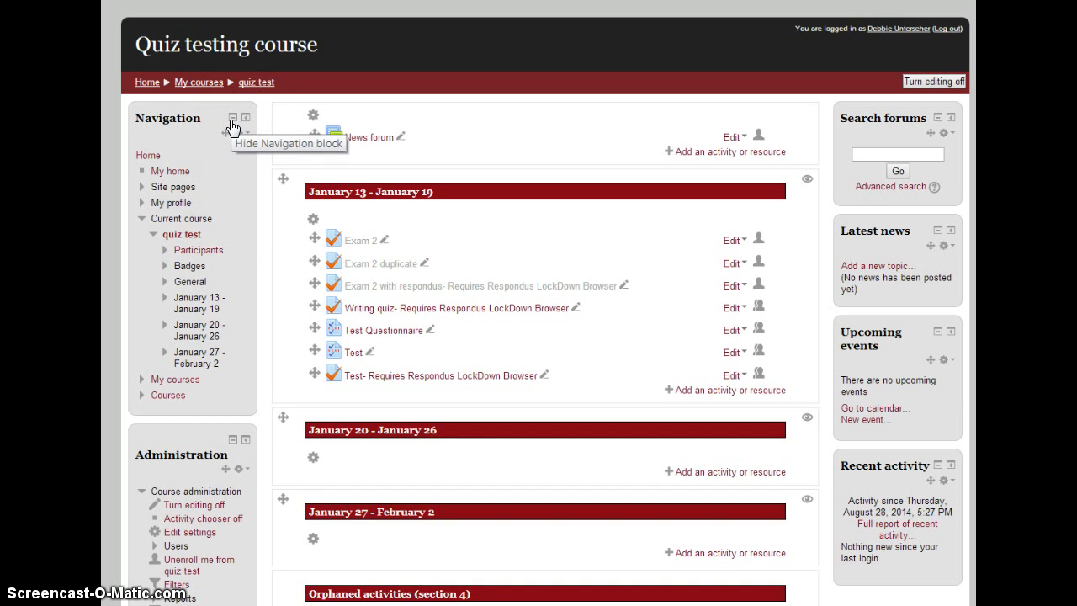
Step: Collapse the Navigation block on the quiz test course page
click(232, 118)
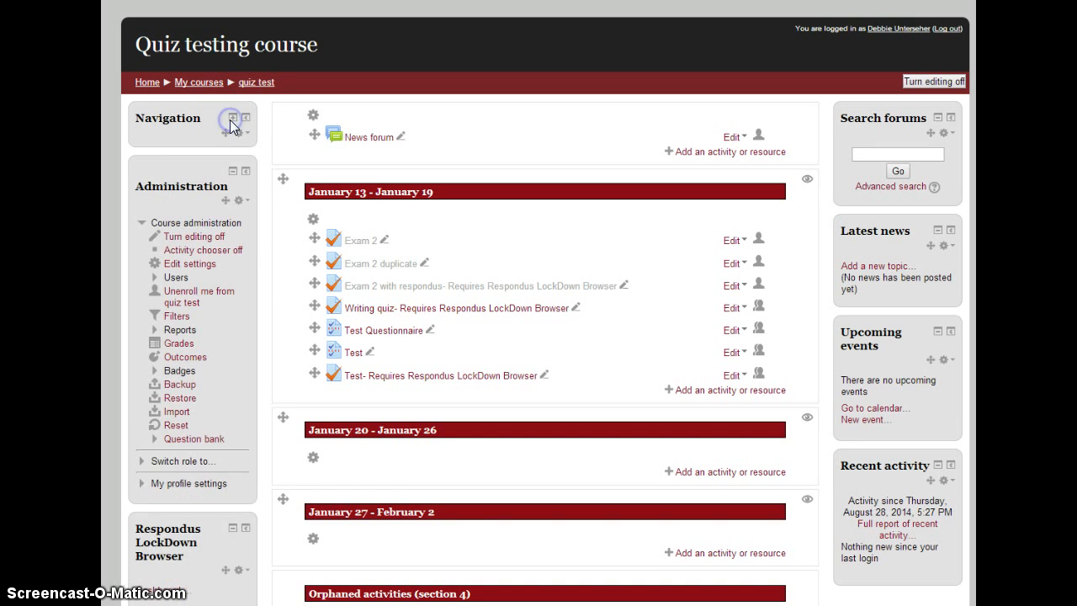
mouse_move(227, 228)
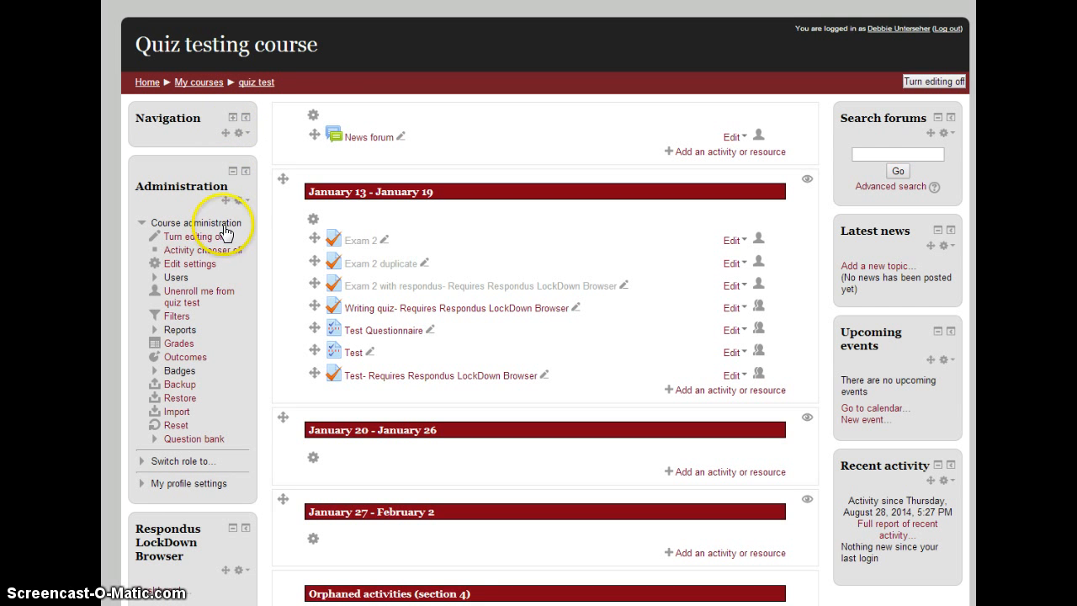
mouse_move(192, 235)
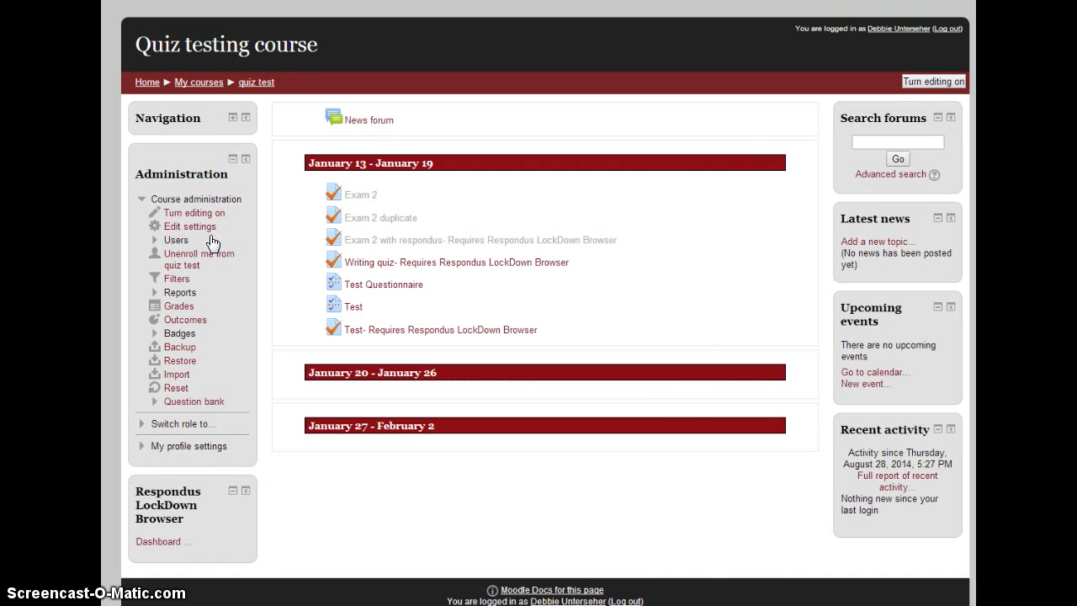
Step: With editing on, add the TurningTechnologies block to the quiz test course
click(932, 81)
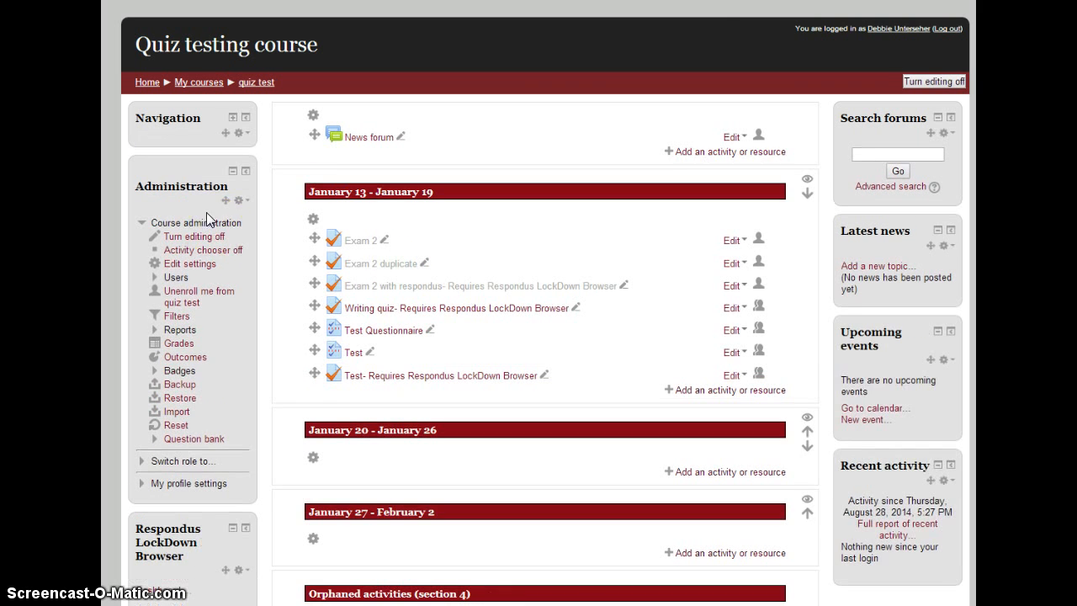
scroll(down, 3)
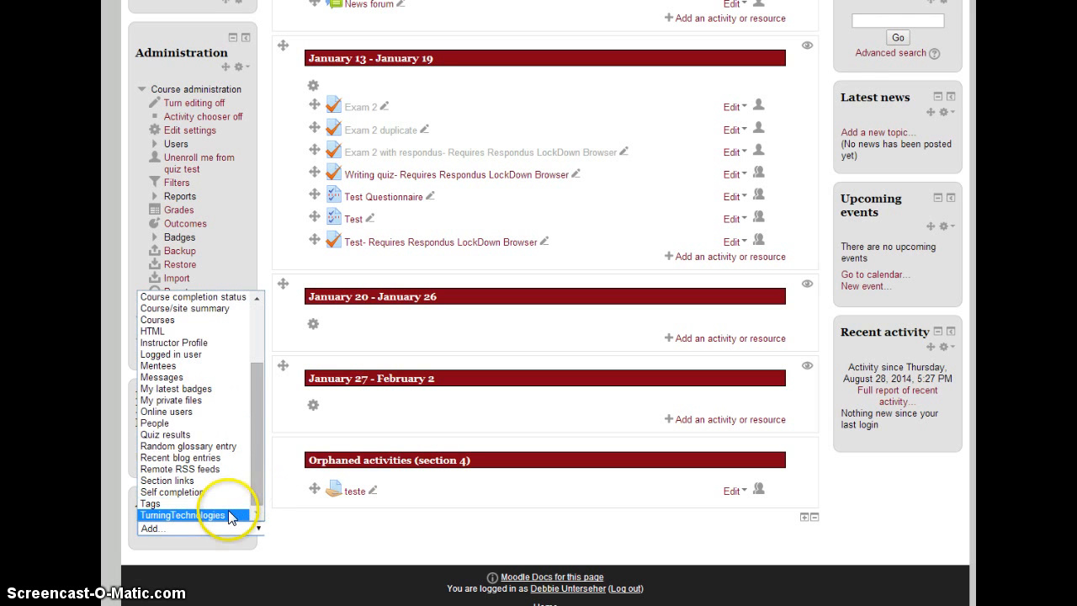
click(182, 514)
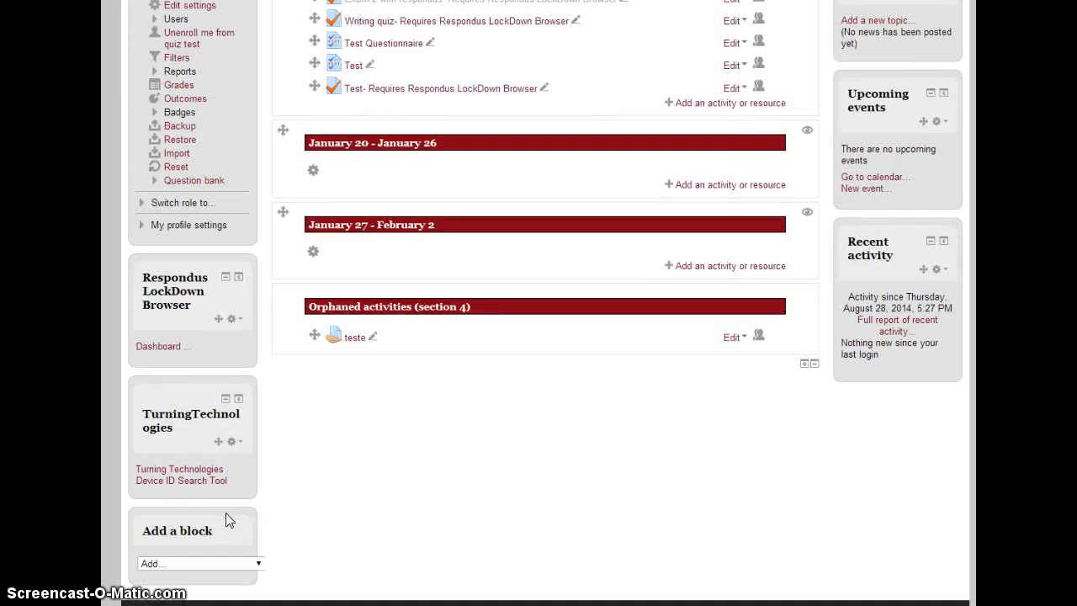
mouse_move(212, 488)
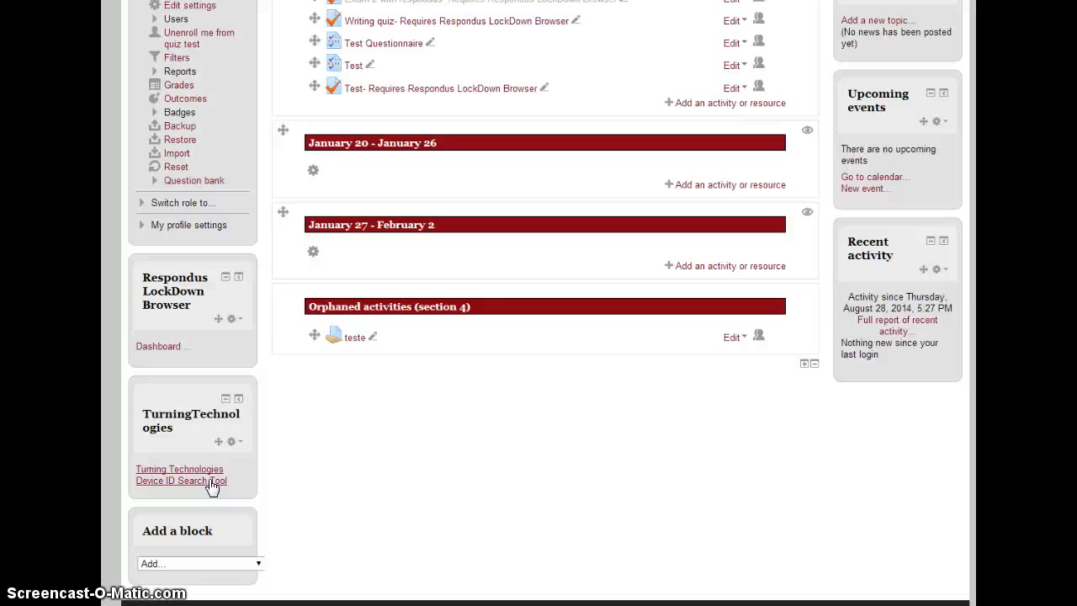
Step: In the Device ID Search Tool, attempt to blank anon4's device ID and abandon after the invalid-ID warnings
click(180, 481)
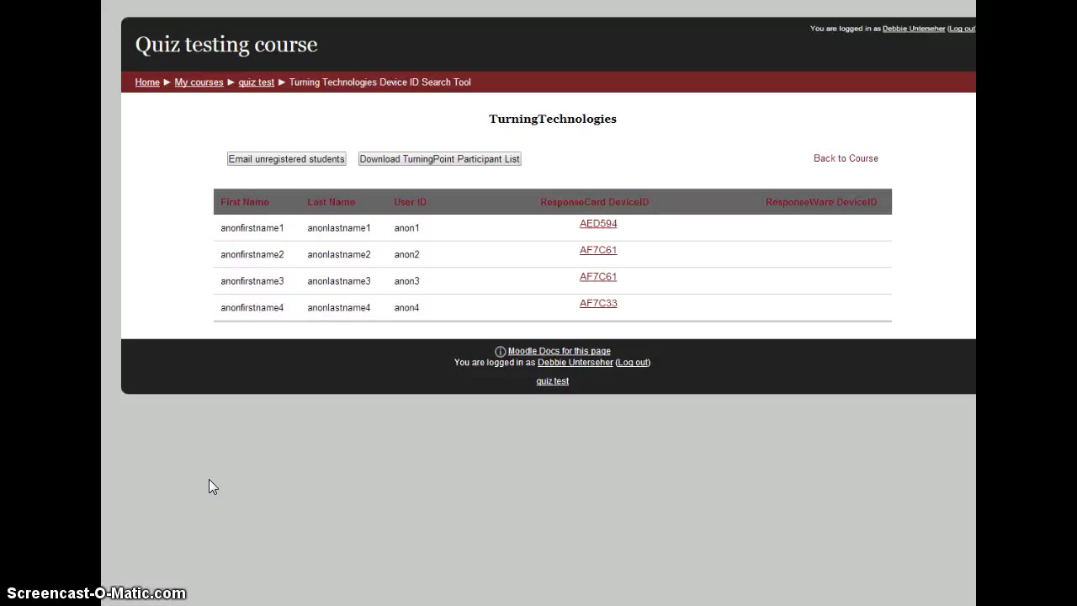
mouse_move(563, 316)
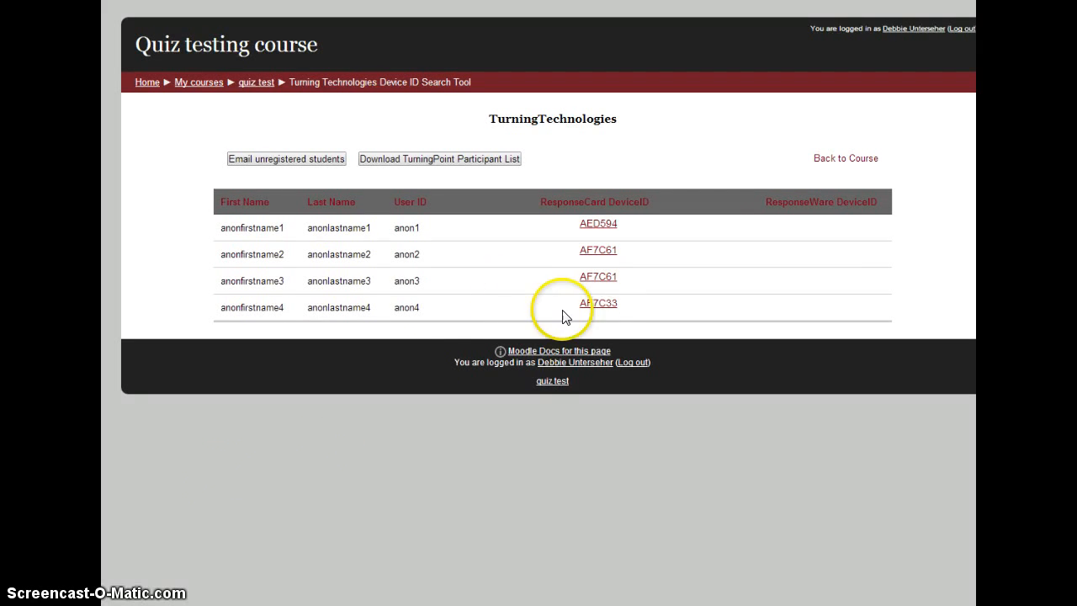
click(599, 303)
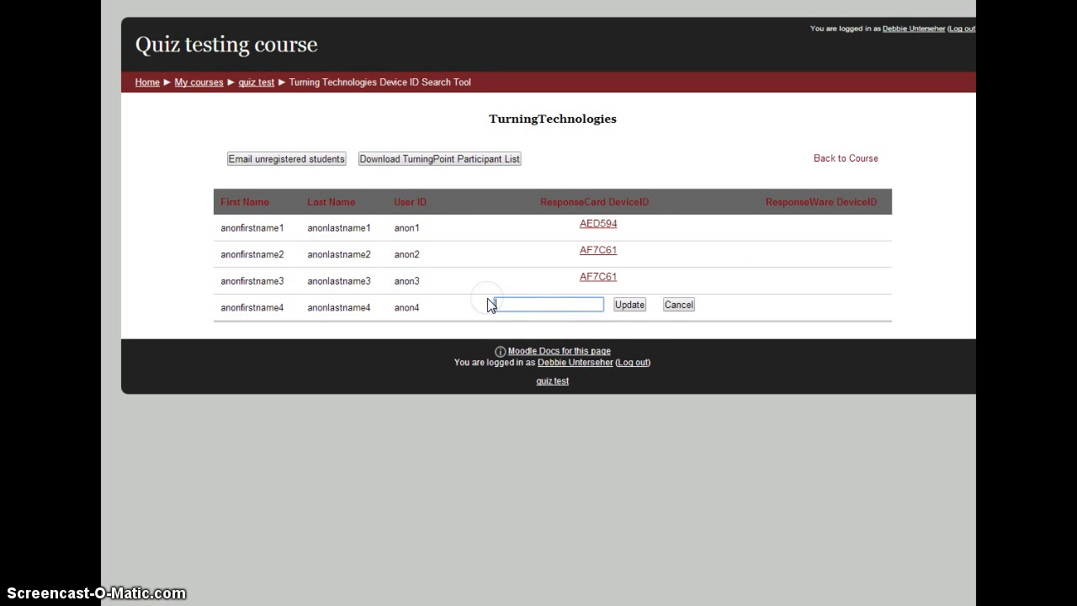
click(629, 303)
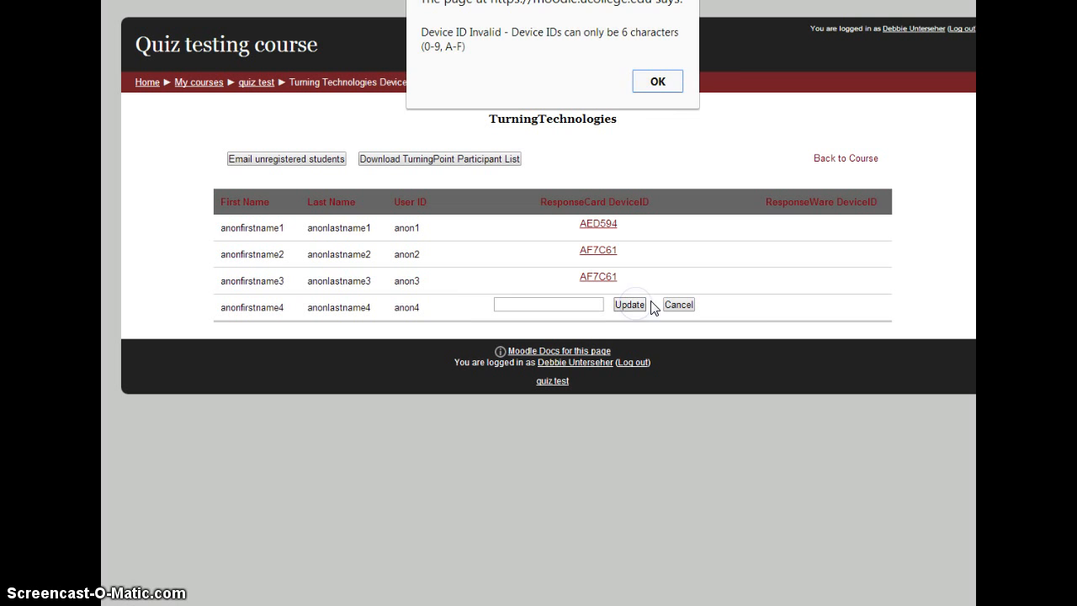
click(656, 81)
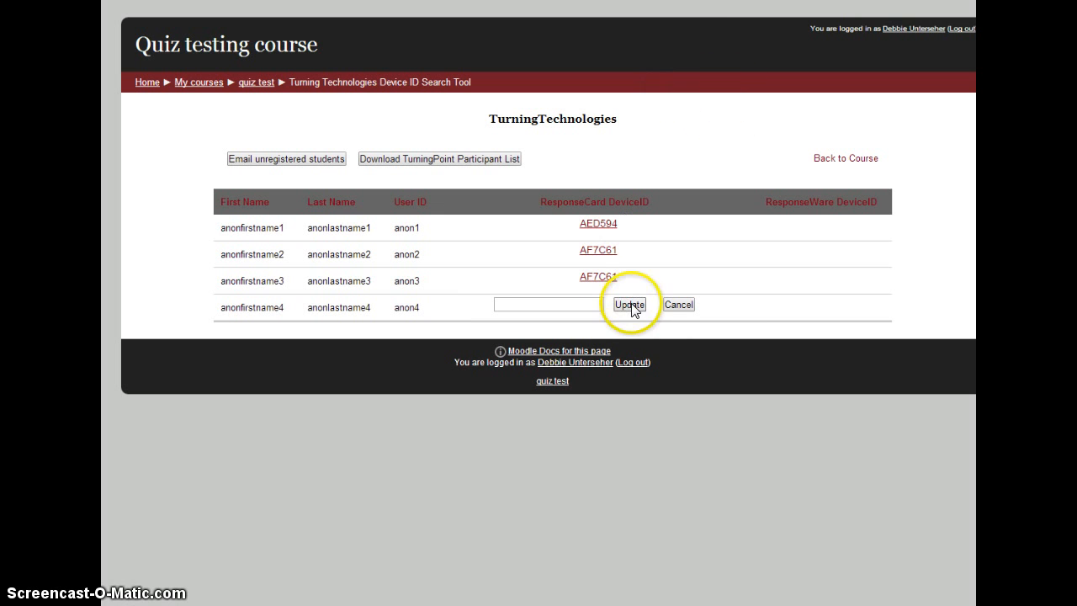
click(629, 302)
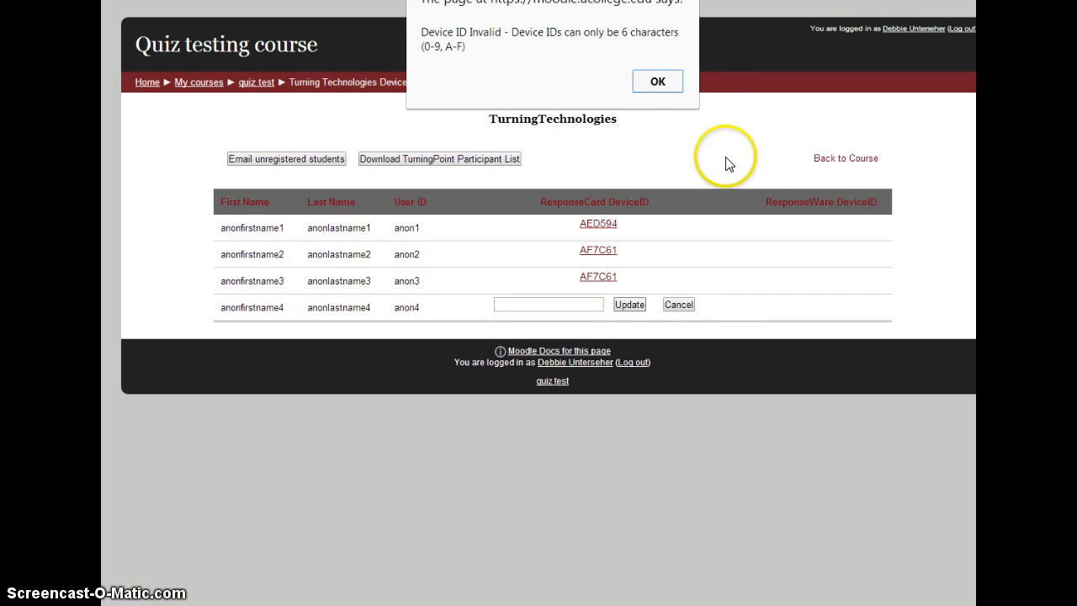
click(656, 80)
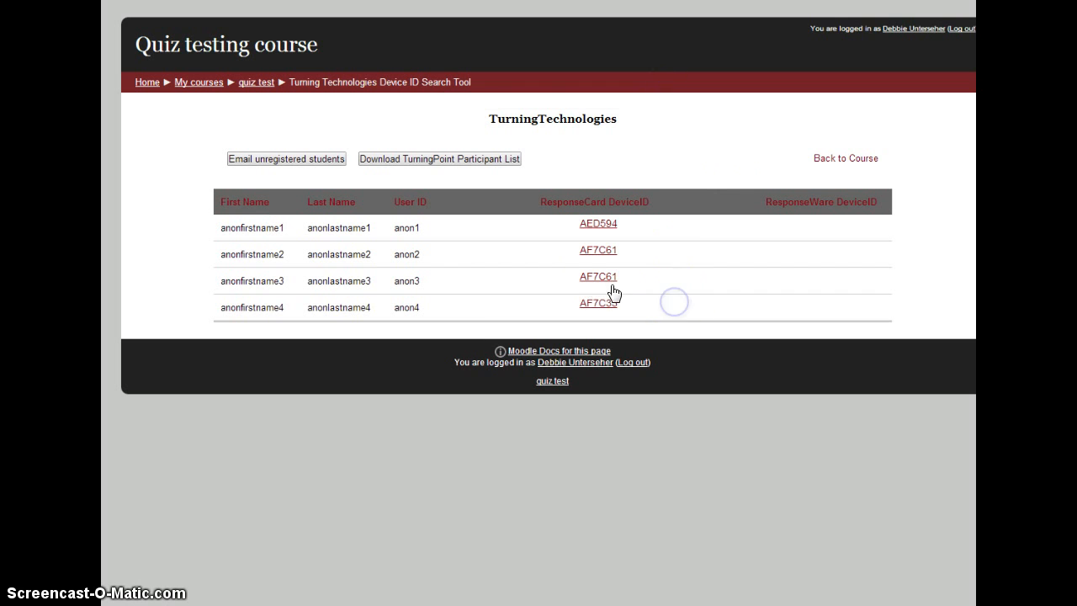
Step: Review anon3's device ID and leave it unchanged
click(597, 276)
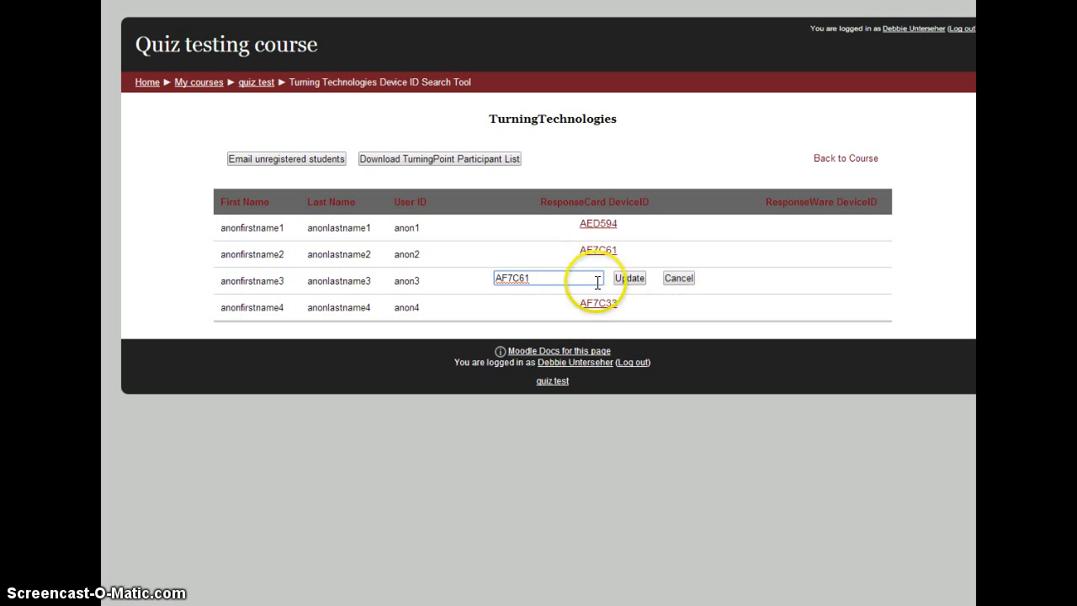
click(629, 278)
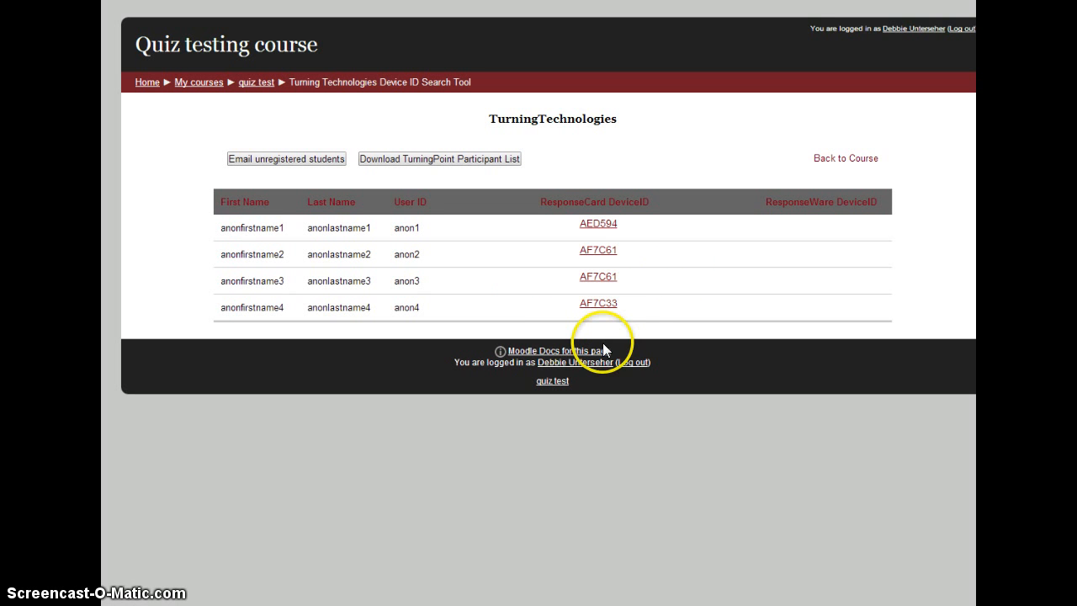
mouse_move(286, 158)
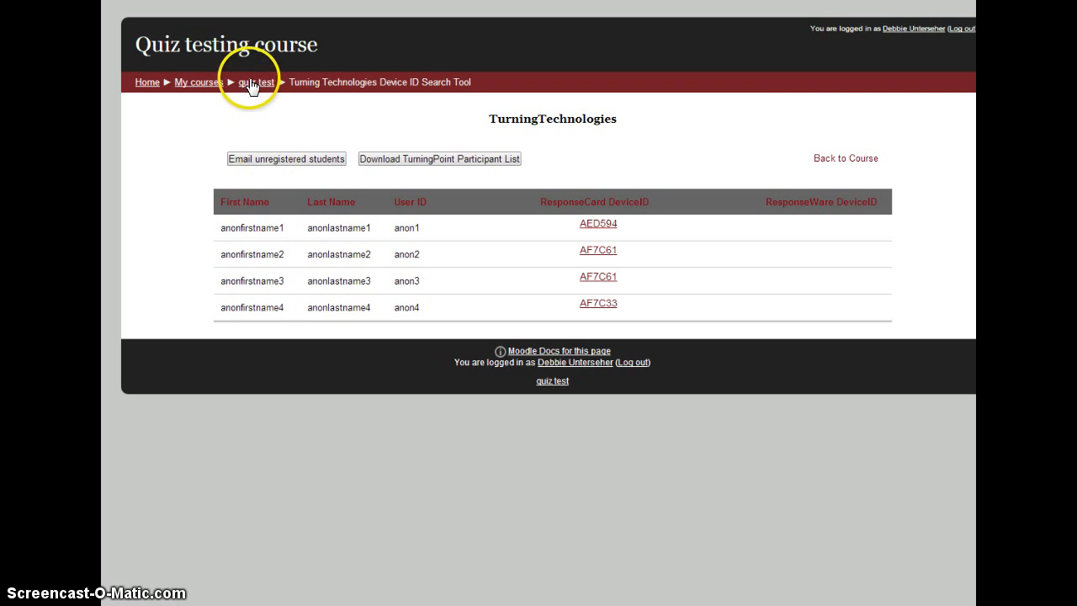
Step: Return to the quiz test course page via the breadcrumb and look over it
click(255, 81)
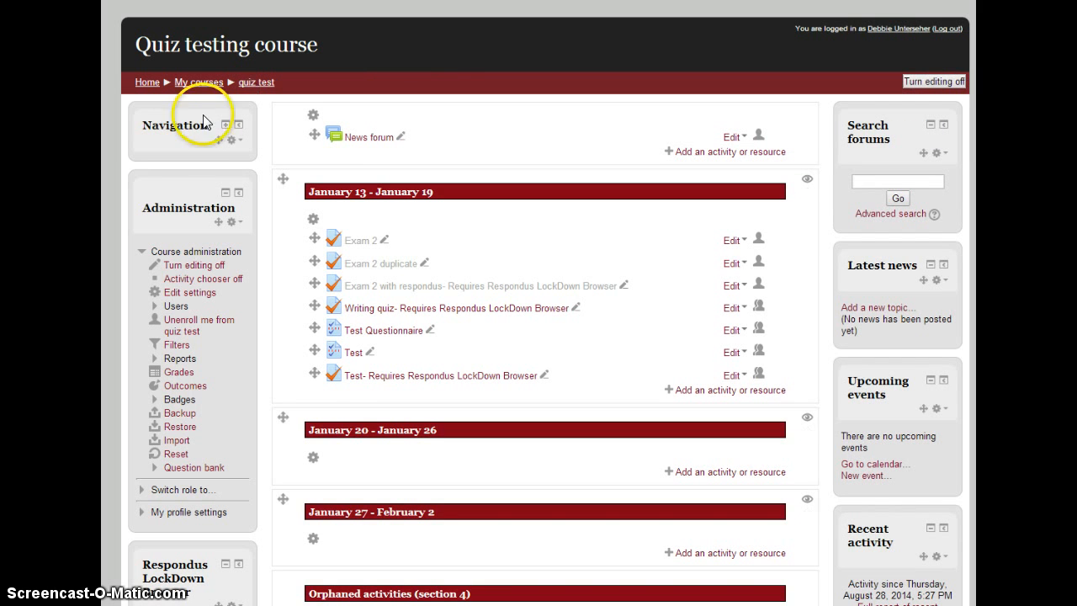
scroll(down, 3)
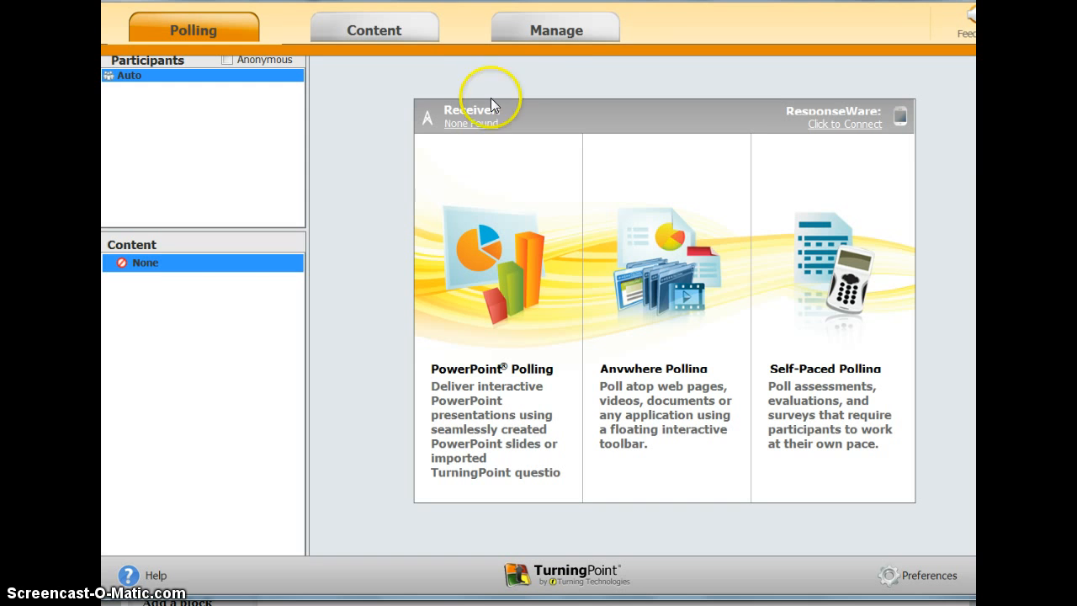
Step: From Manage, create a new participant list set to Download from Integration
click(555, 30)
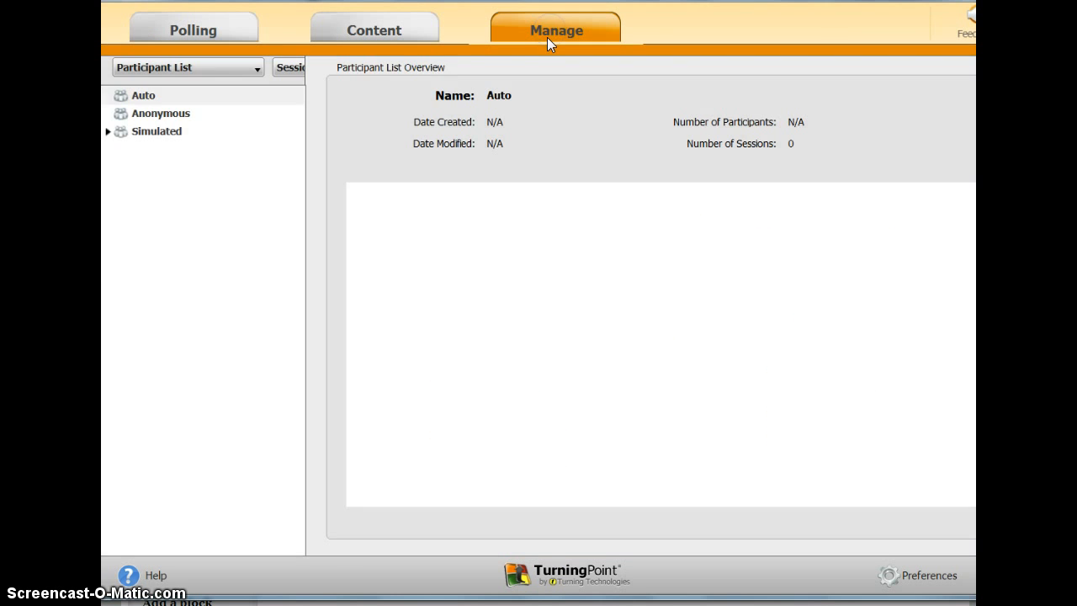
click(253, 67)
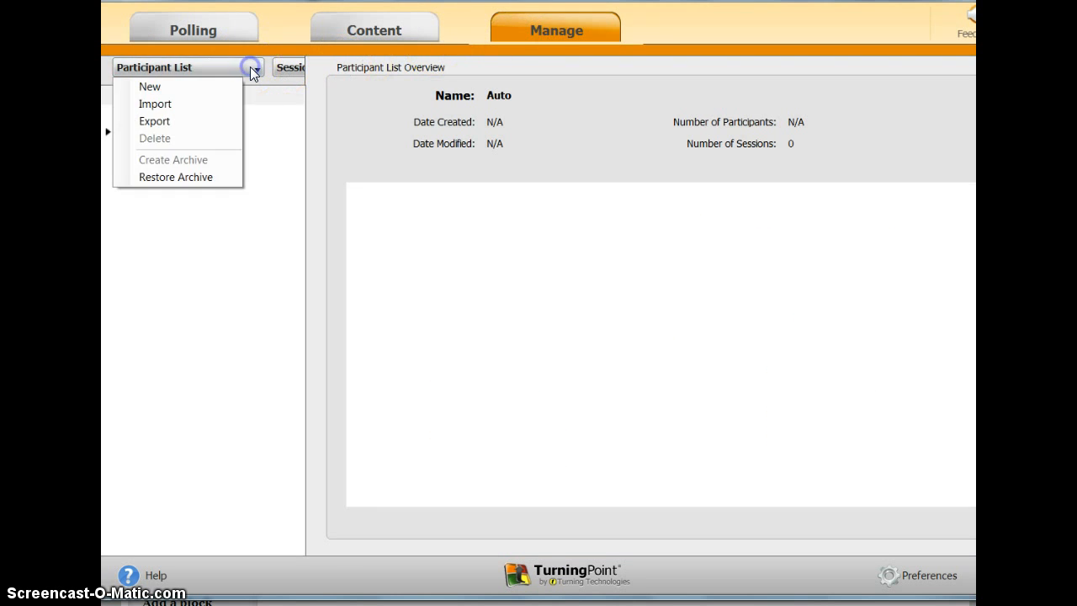
click(148, 87)
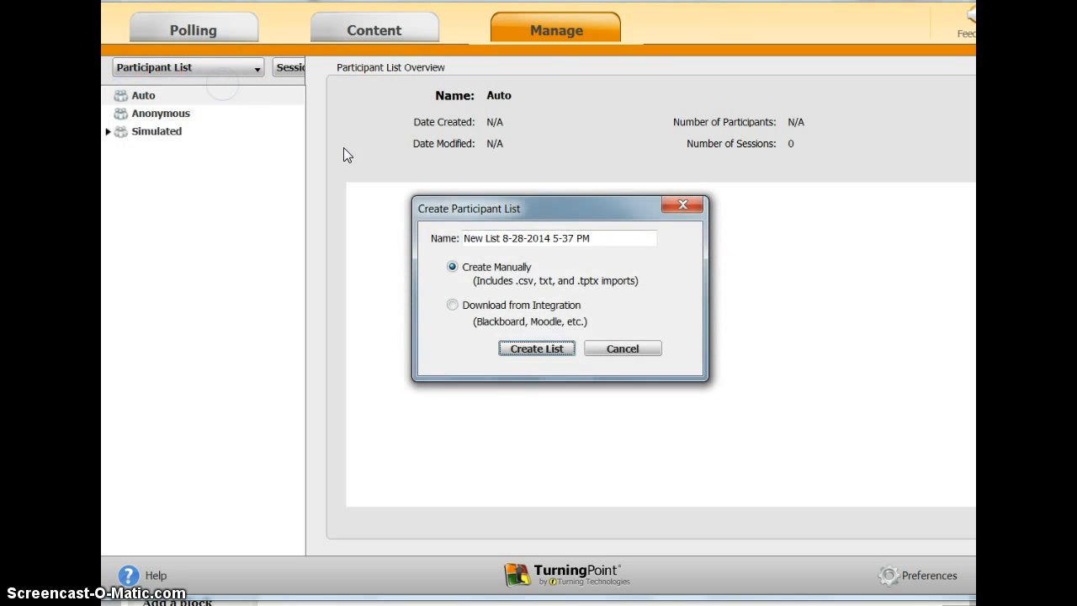
mouse_move(519, 314)
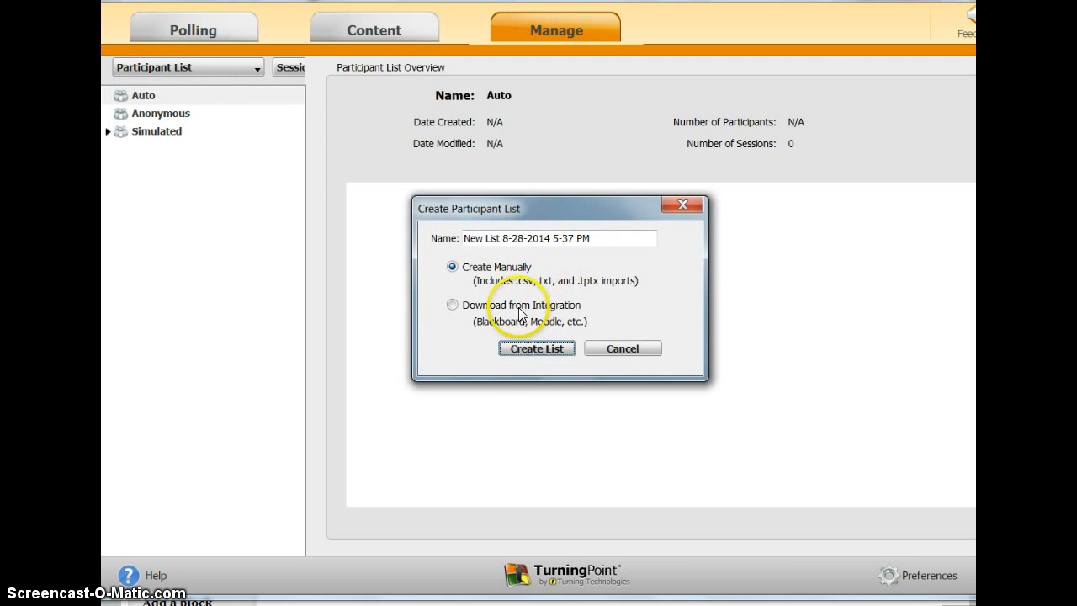
click(452, 304)
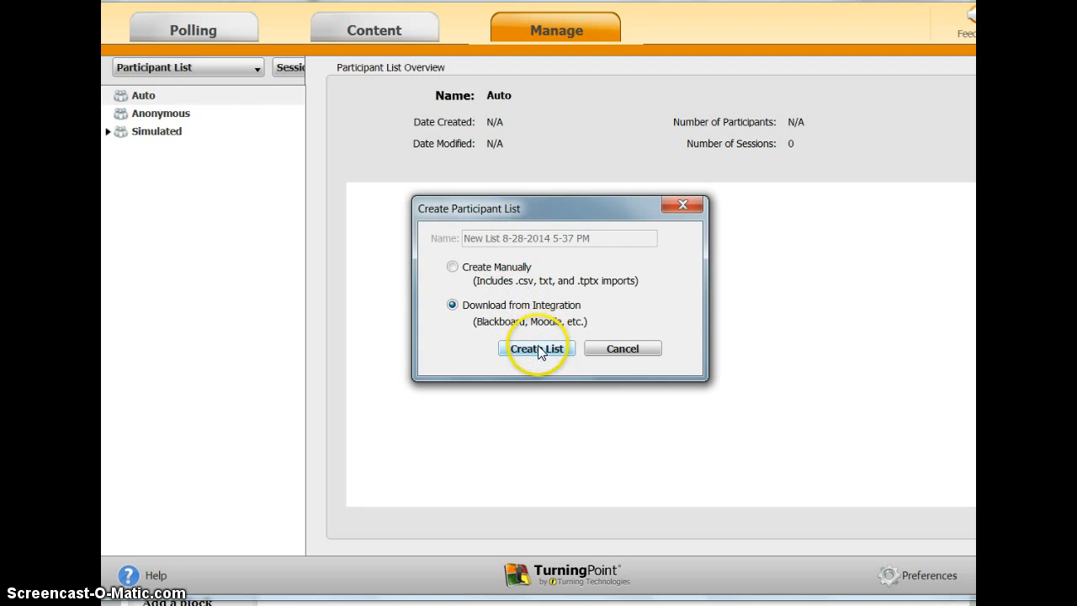
click(535, 347)
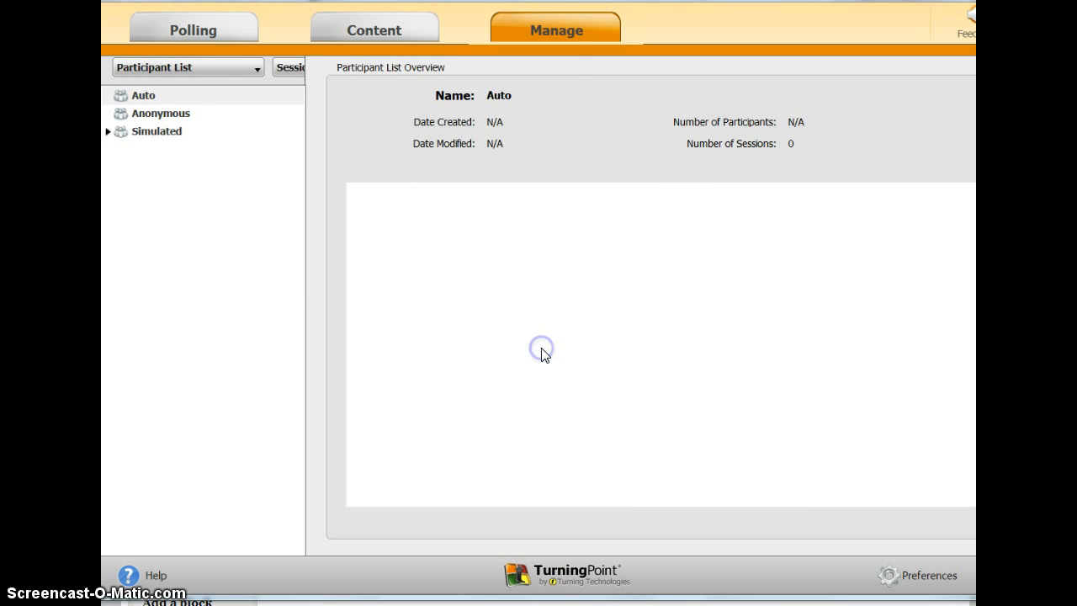
Step: Select Moodle as the integration, enter the server and login credentials, and connect
click(535, 97)
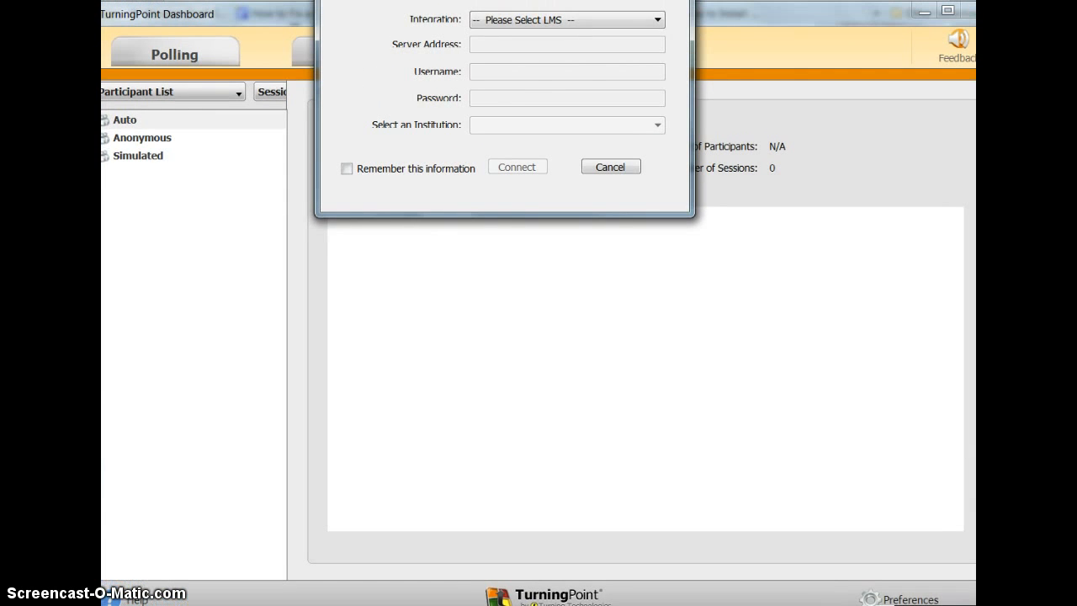
click(566, 20)
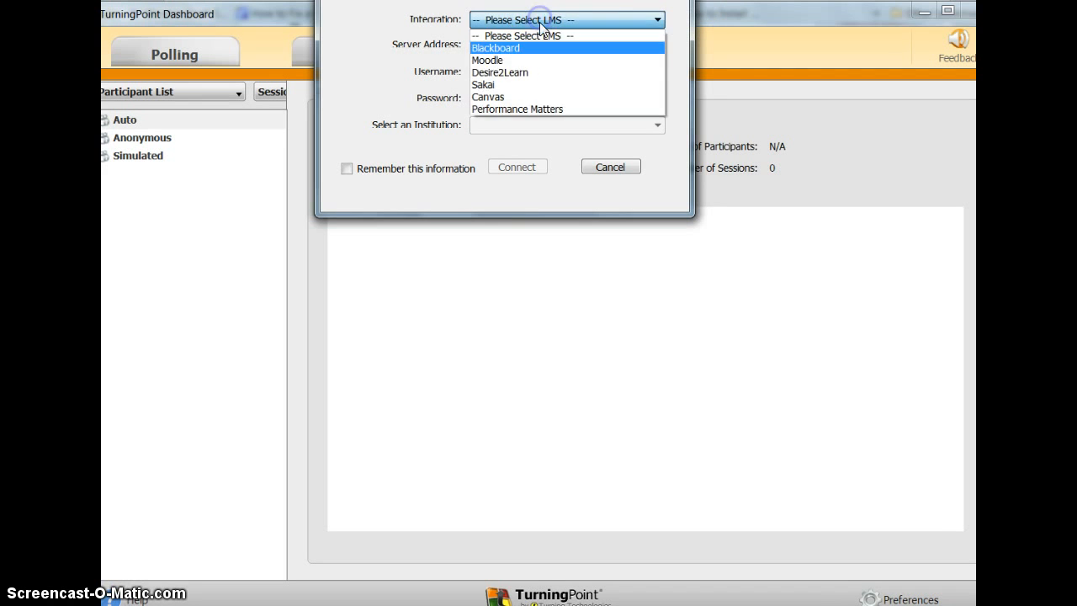
click(488, 60)
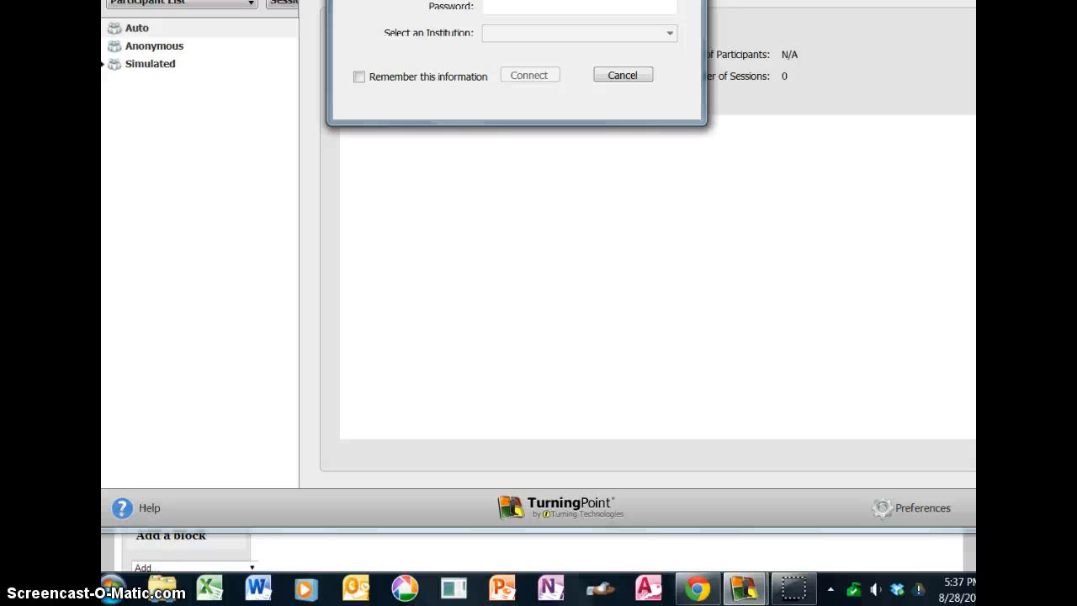
text(**)
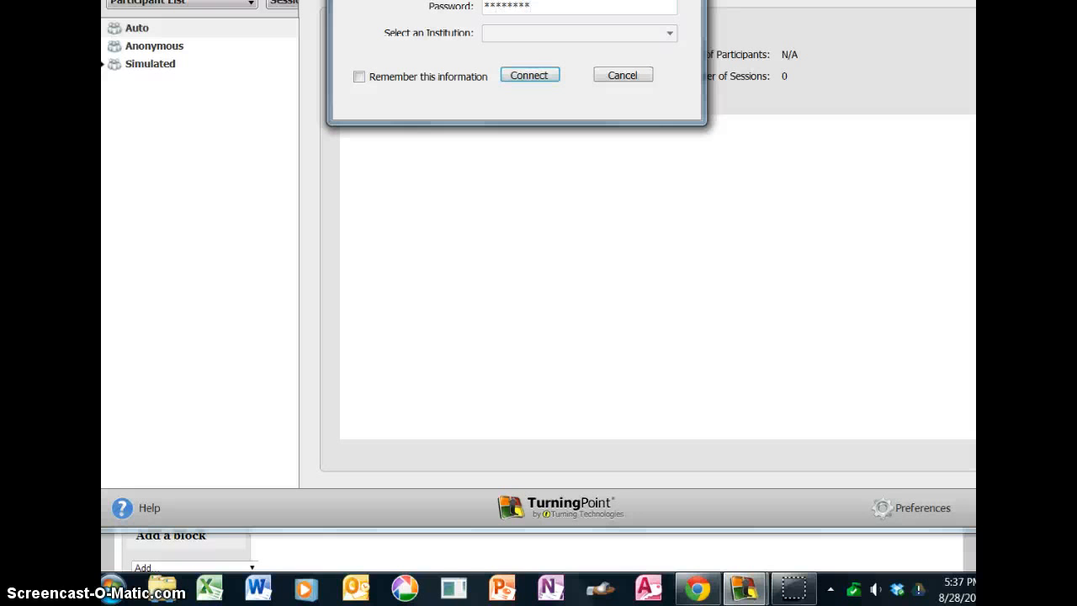
click(528, 74)
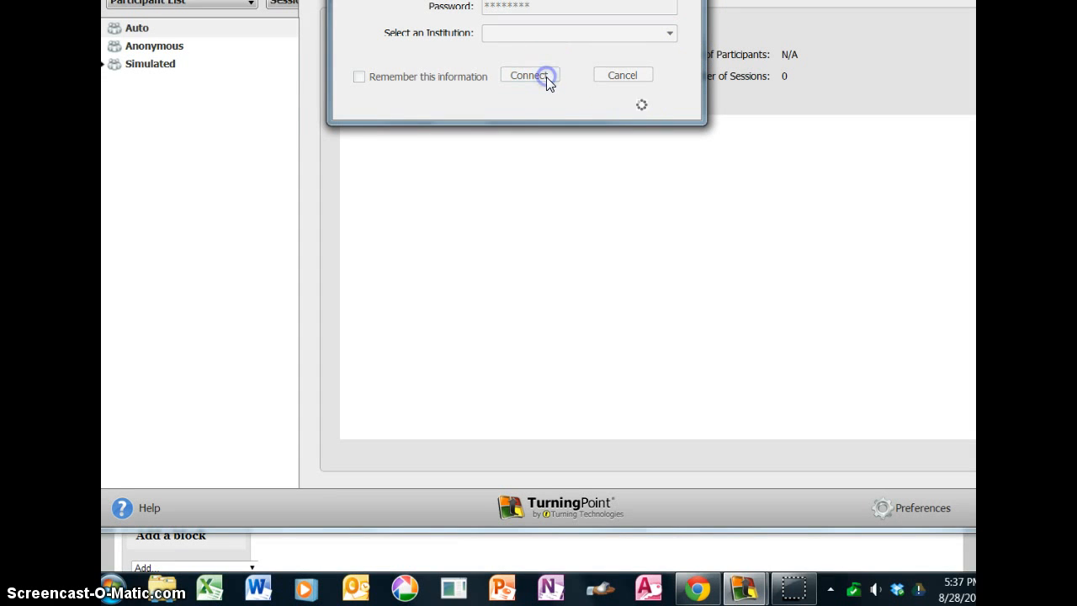
click(529, 74)
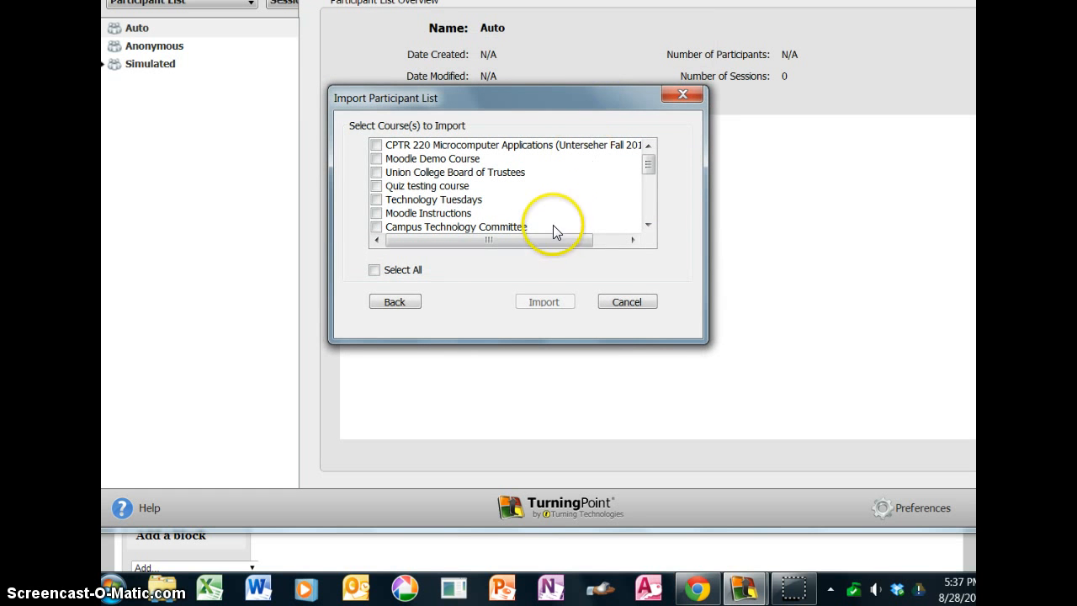
mouse_move(380, 185)
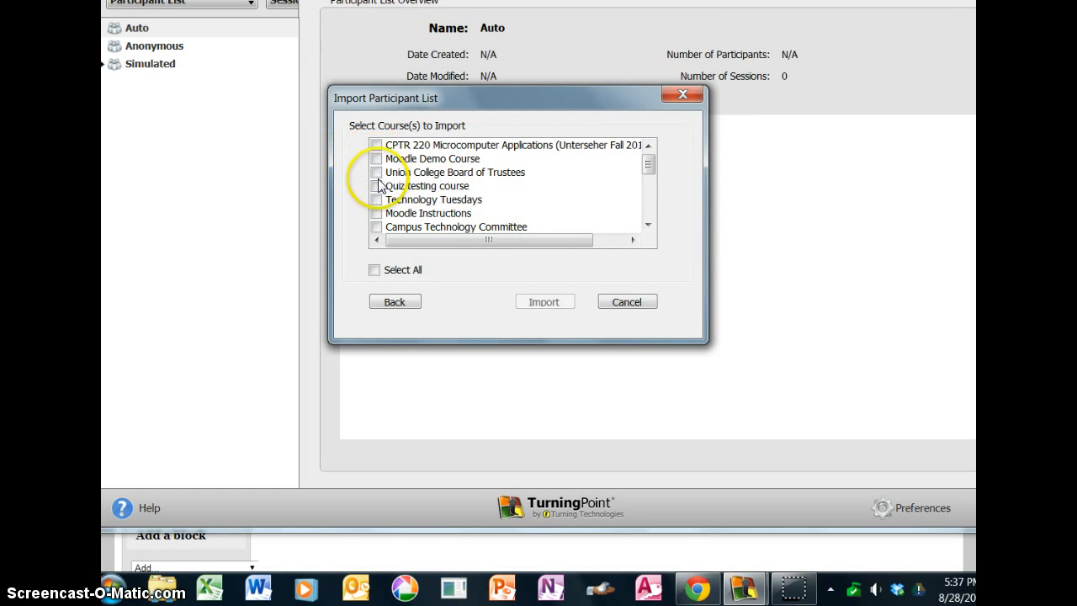
Step: Import the Quiz testing course's four participants, acknowledging the duplicate device ID and success notices
click(377, 185)
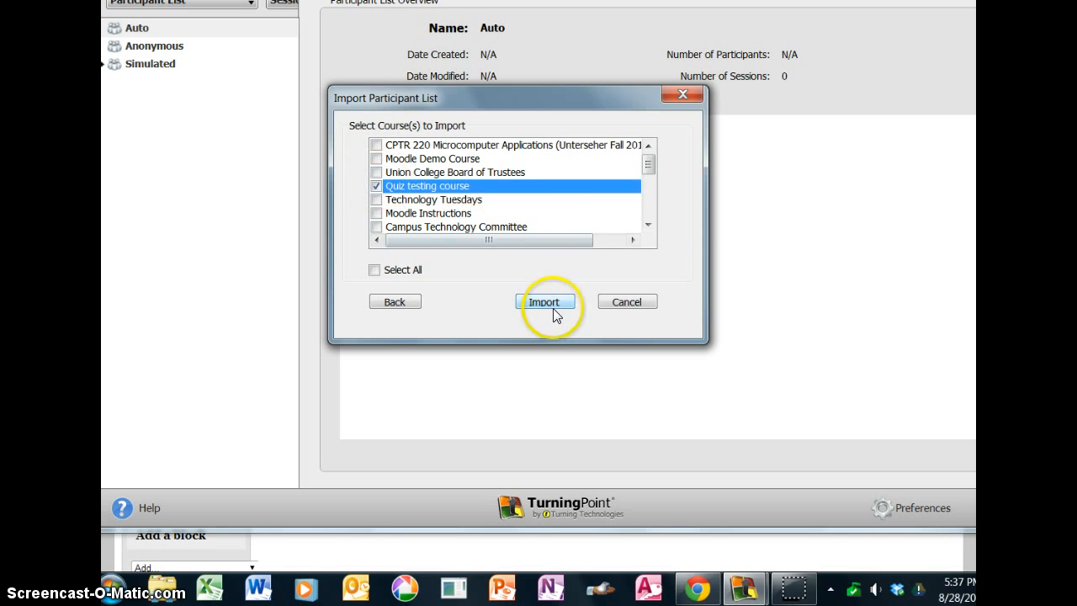
click(545, 301)
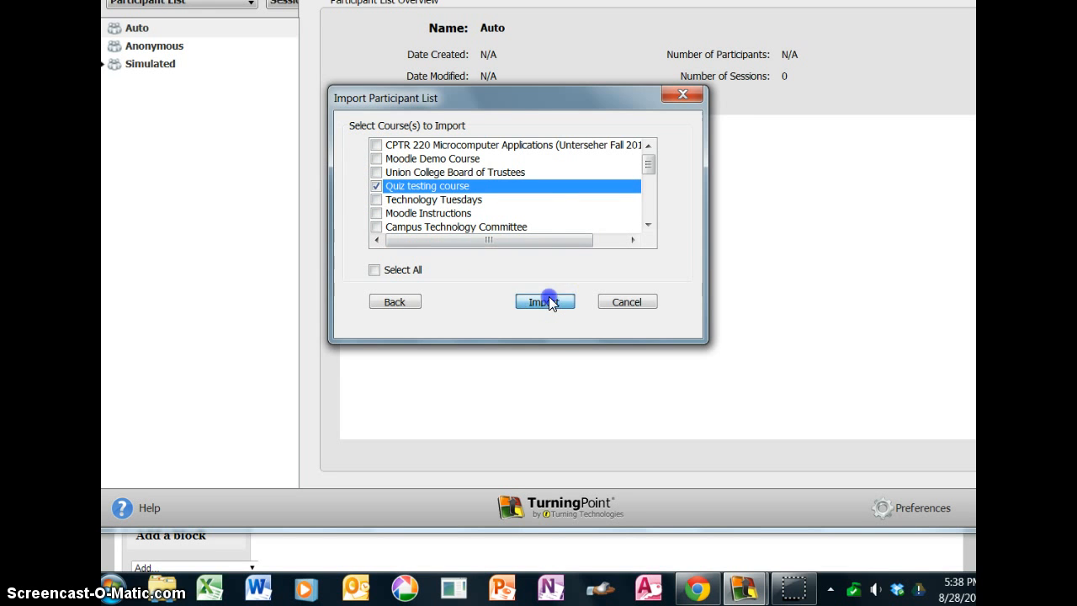
click(545, 301)
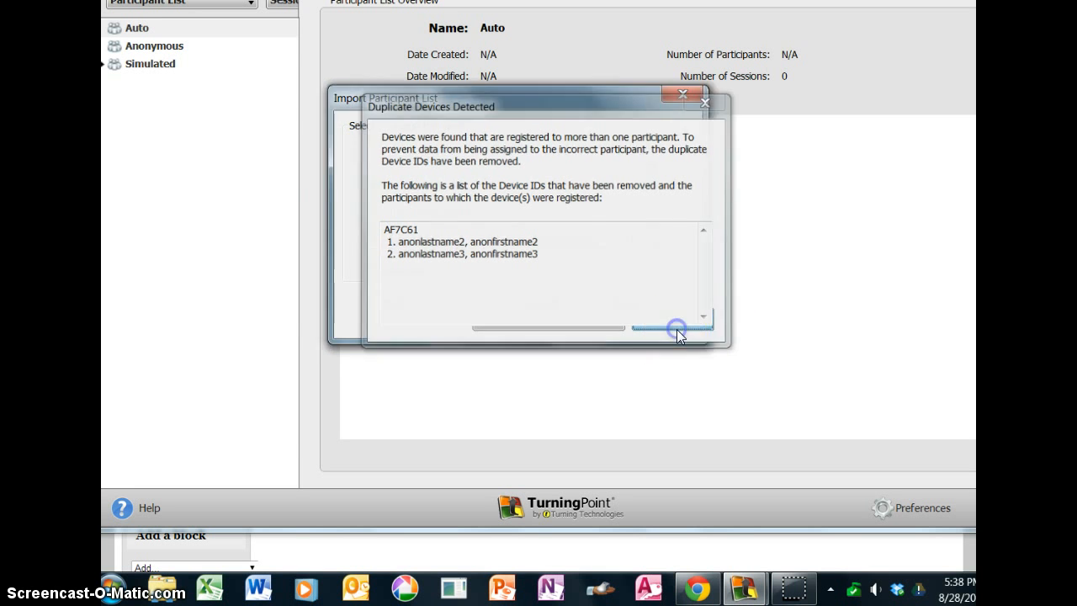
click(677, 328)
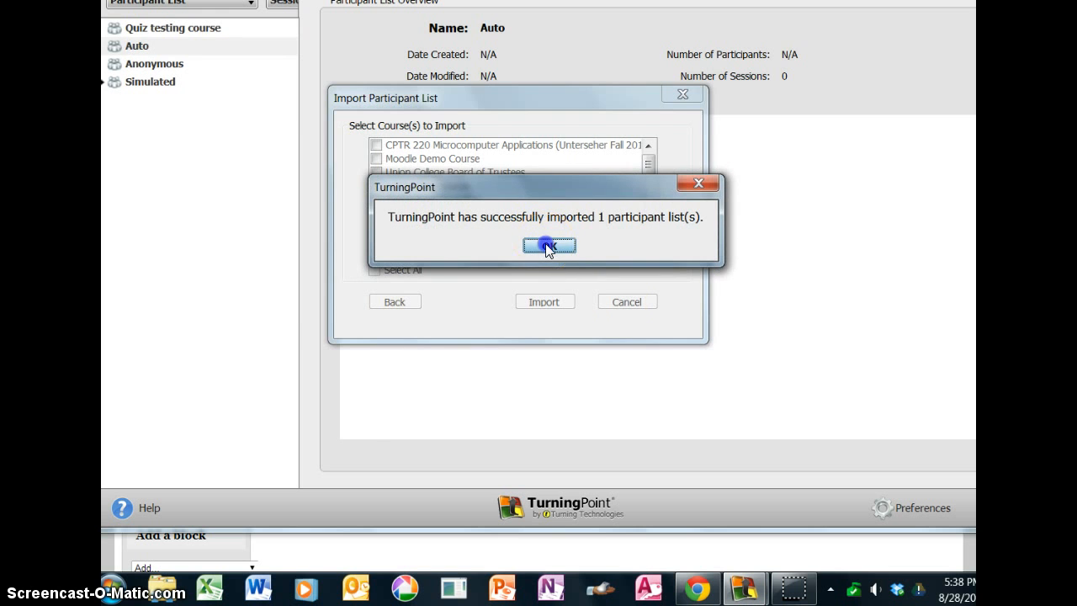
click(549, 245)
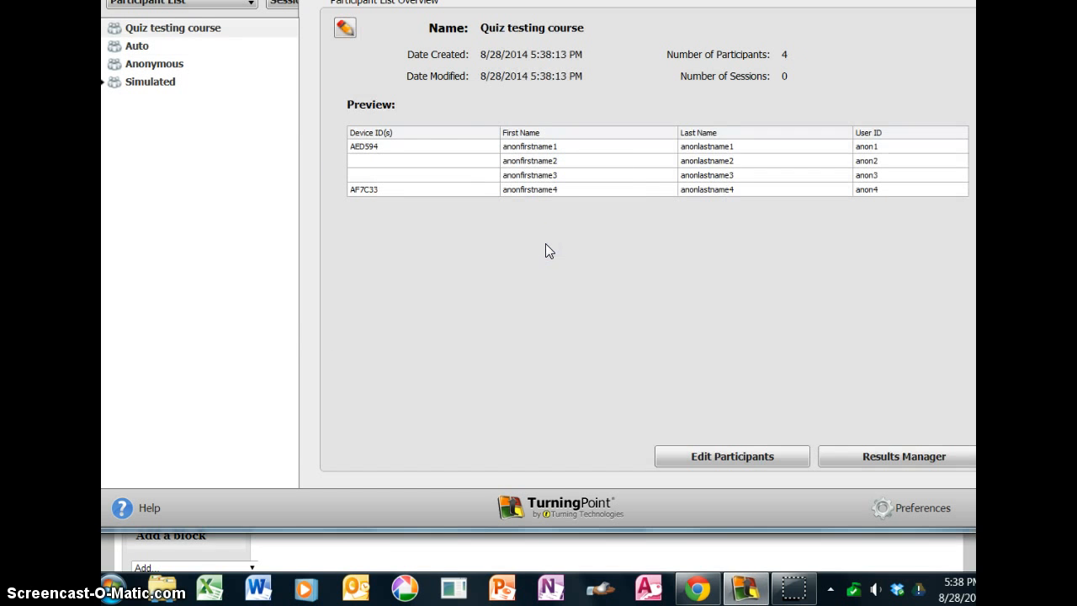
mouse_move(397, 155)
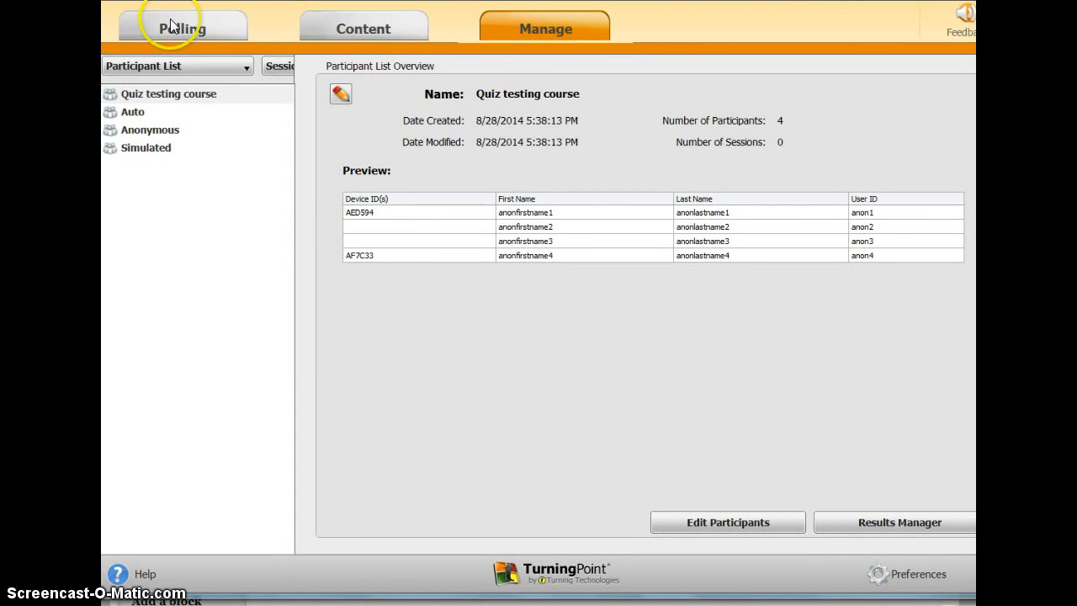
mouse_move(199, 24)
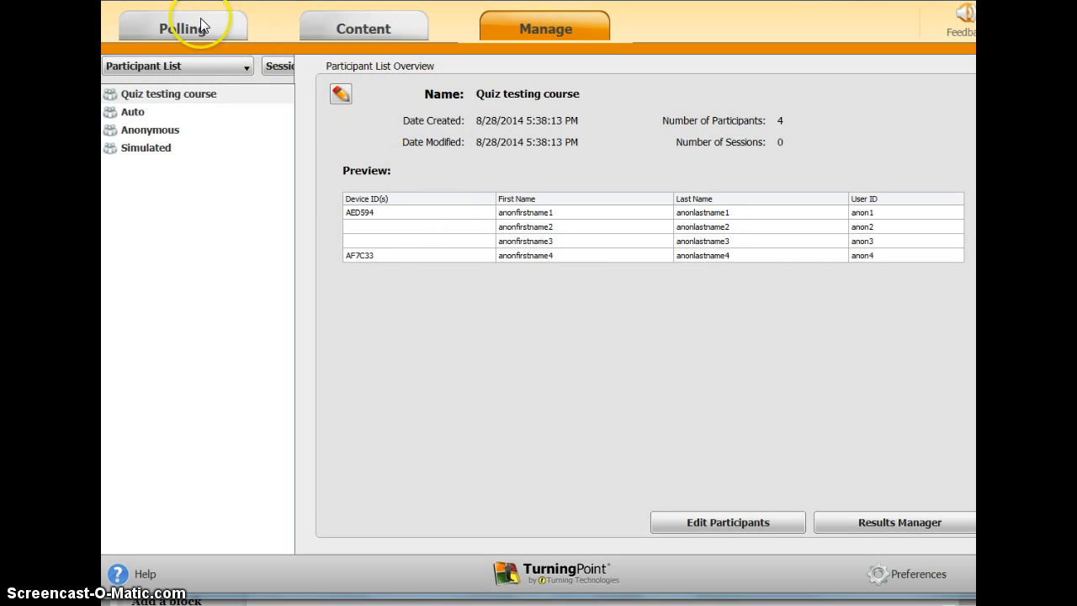
Step: Return to the Polling overview and review Preferences without changing anything
click(182, 27)
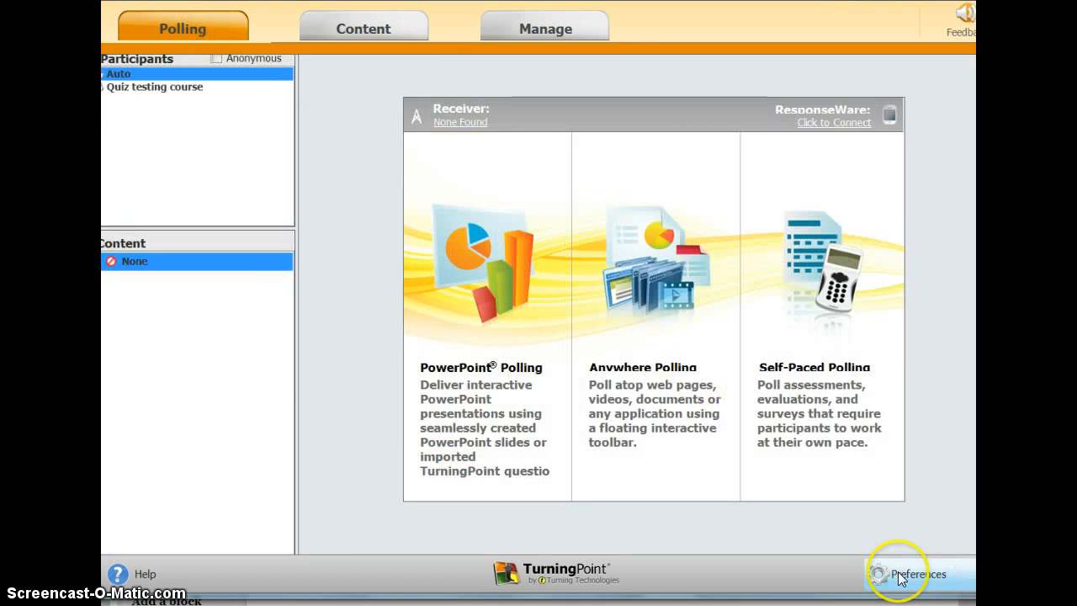
click(915, 574)
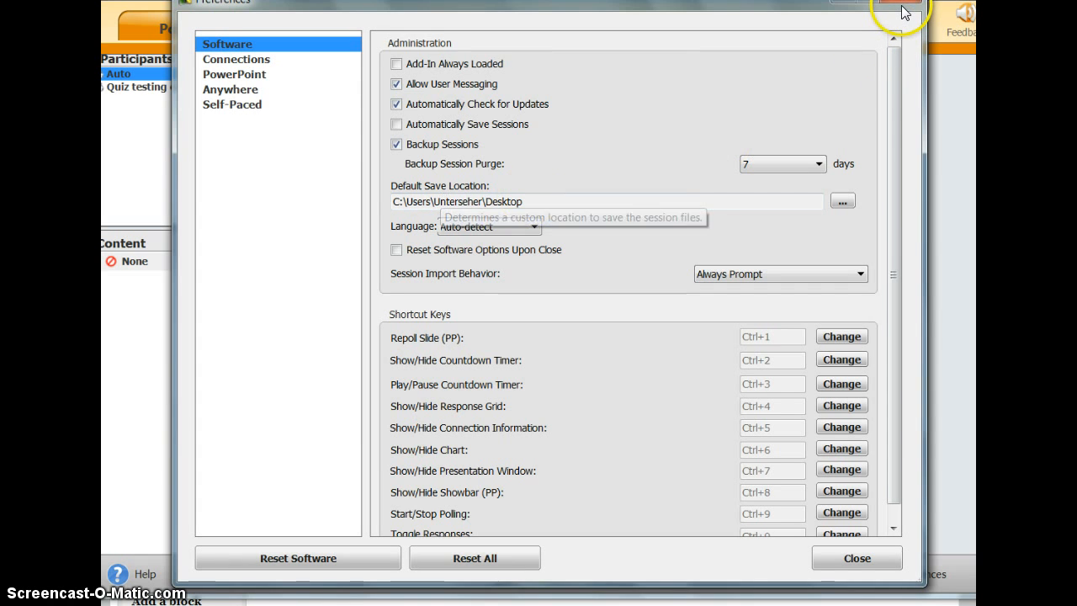
click(856, 558)
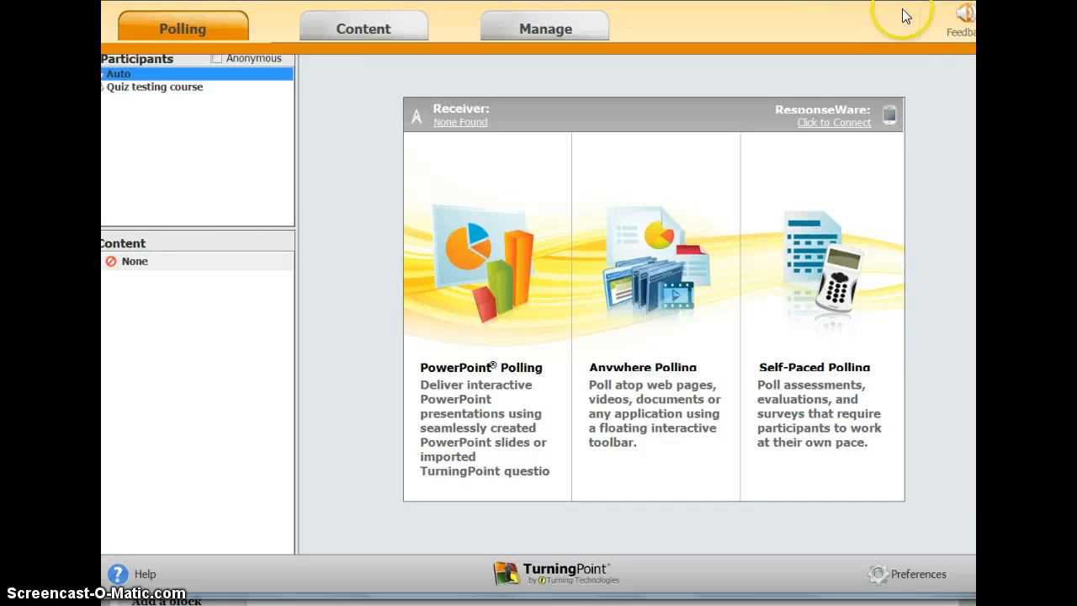
mouse_move(545, 27)
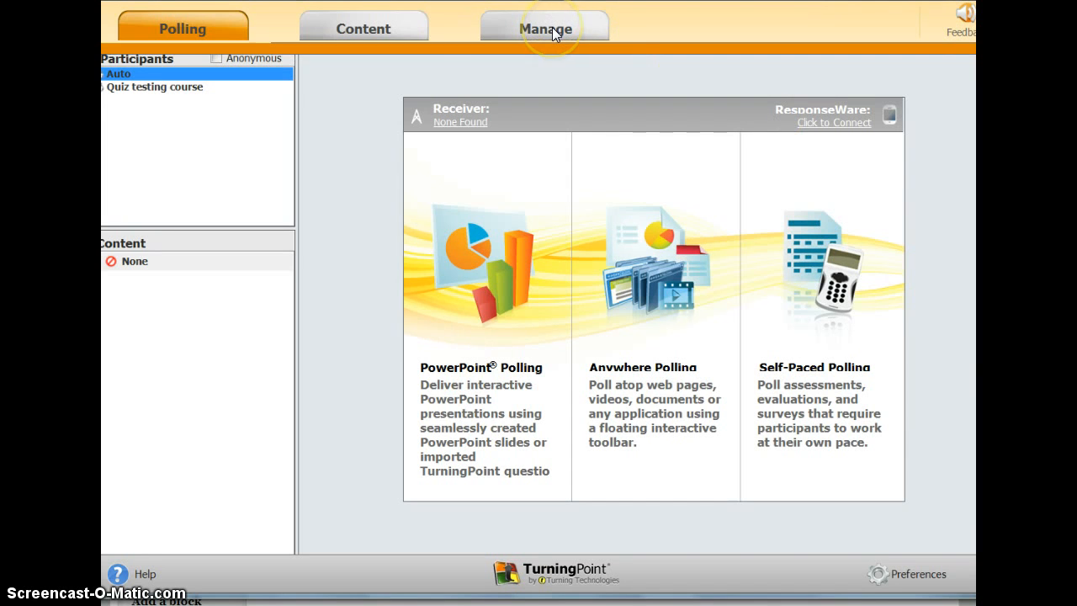
click(545, 27)
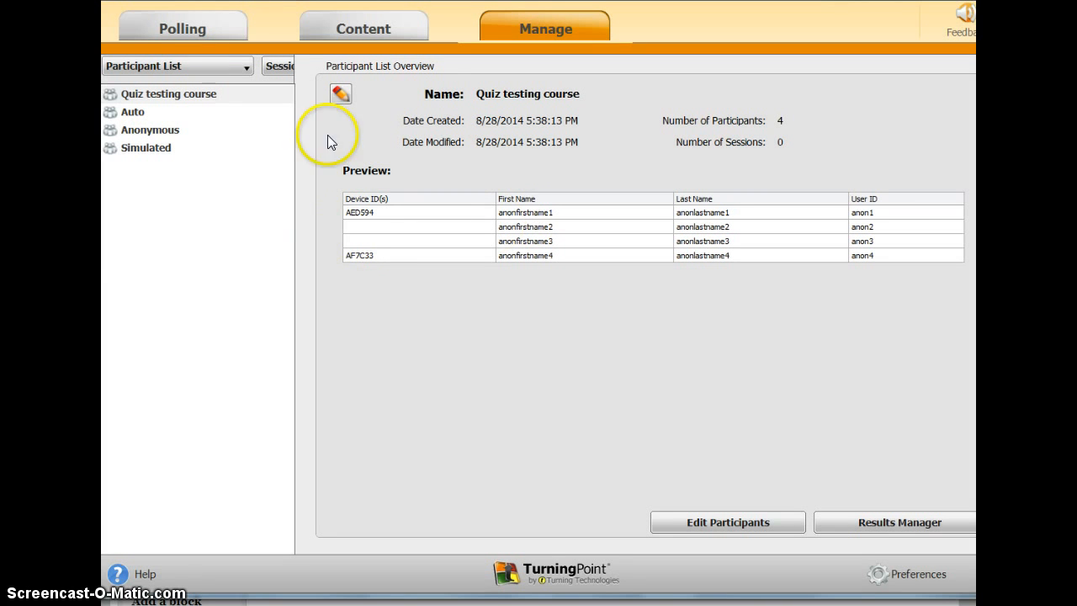
click(182, 27)
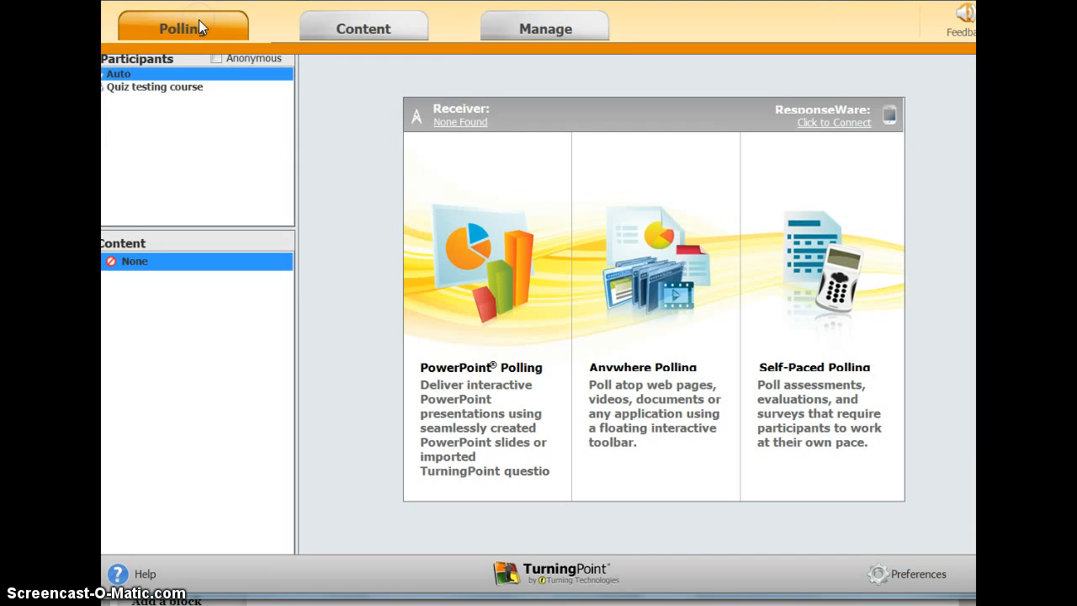